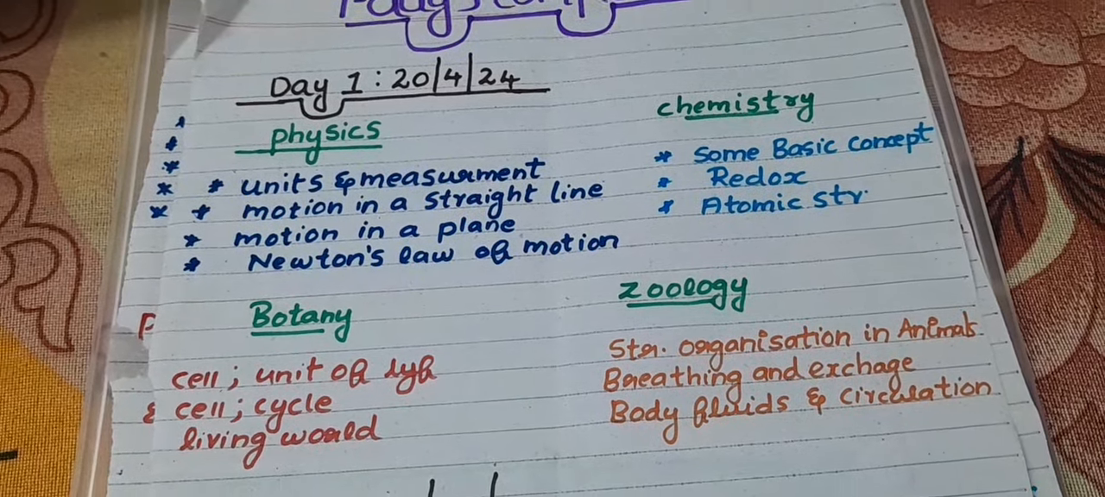
scroll(down, 3)
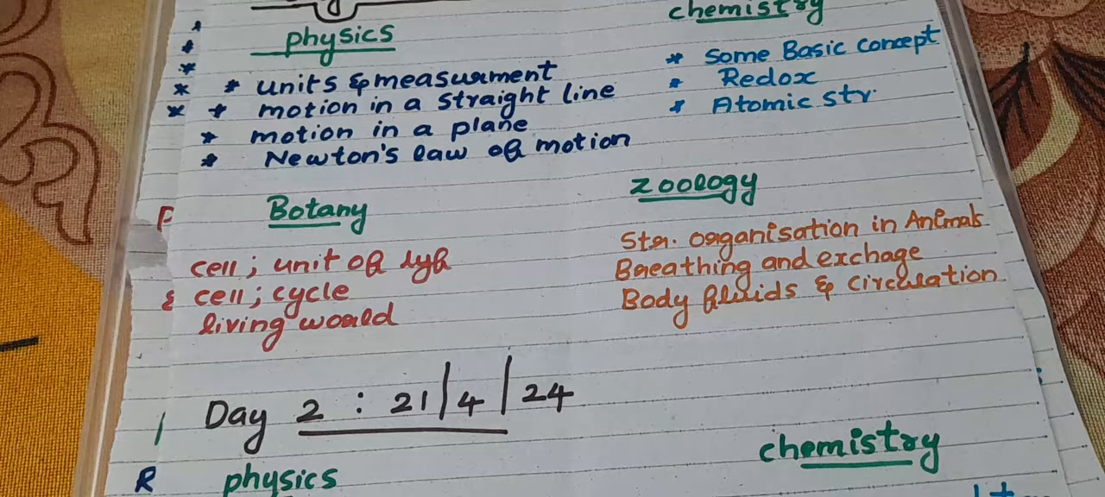
scroll(down, 3)
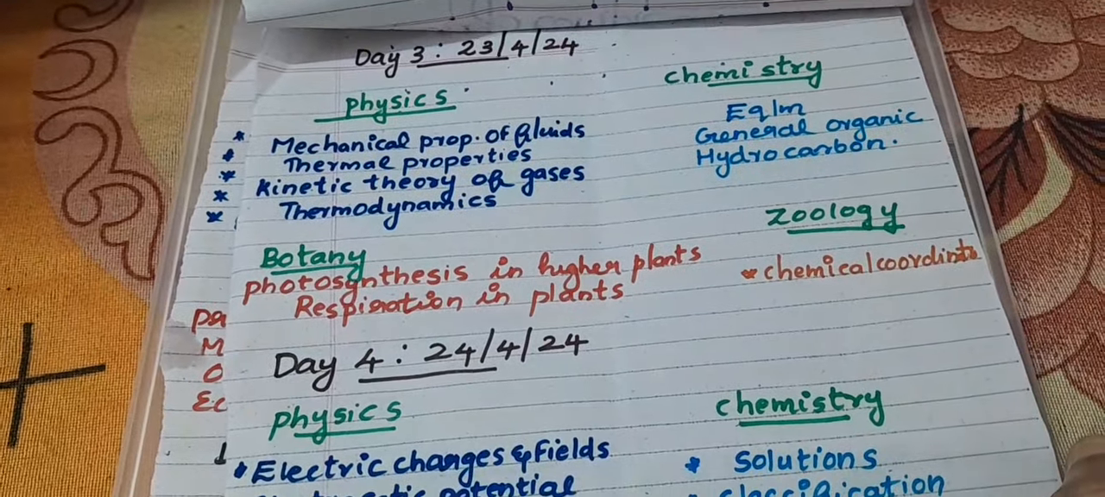
scroll(down, 3)
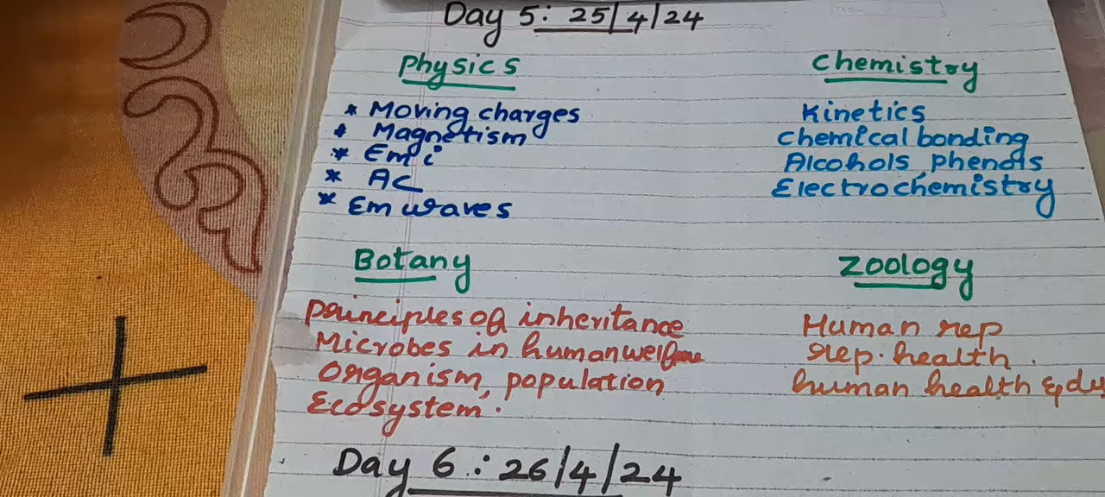
scroll(down, 3)
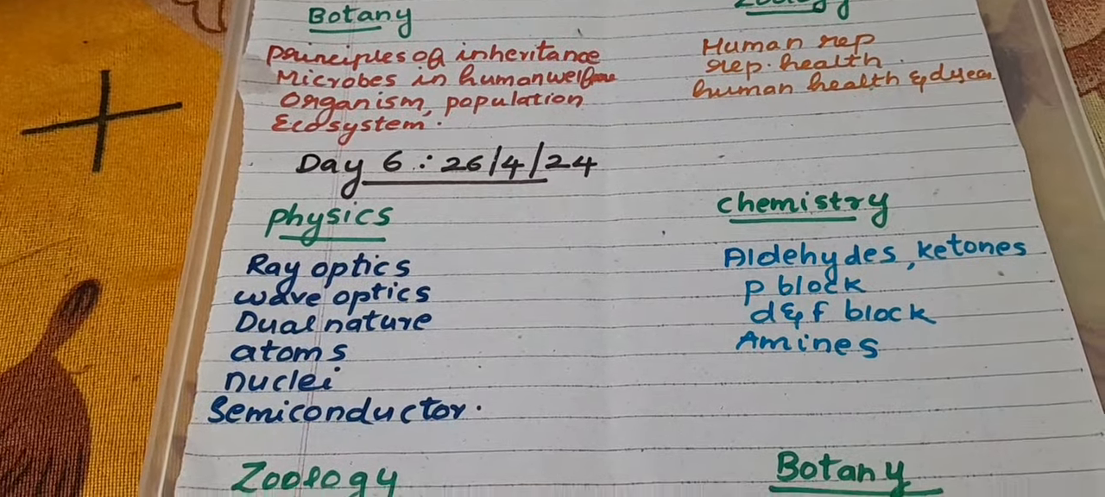
scroll(down, 3)
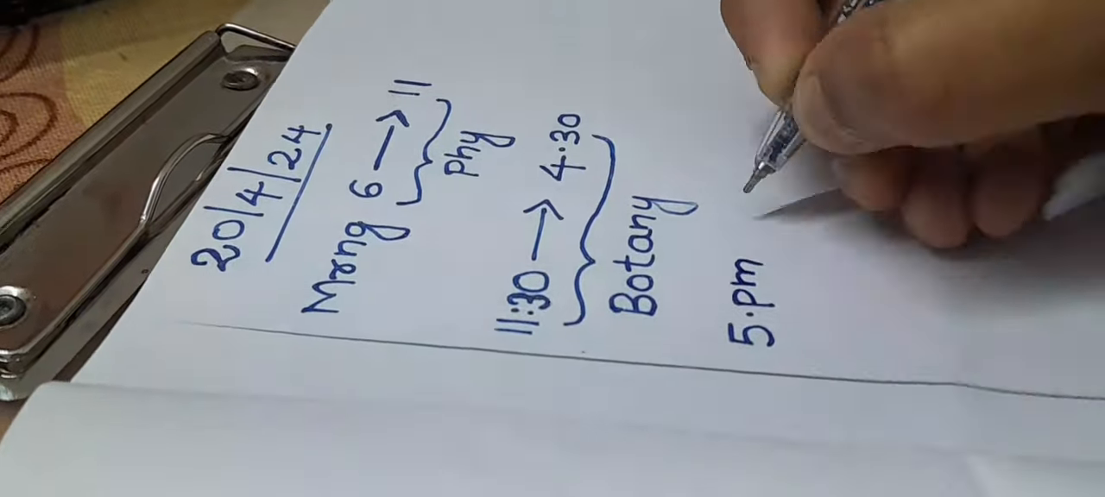
text(→ 9:30)
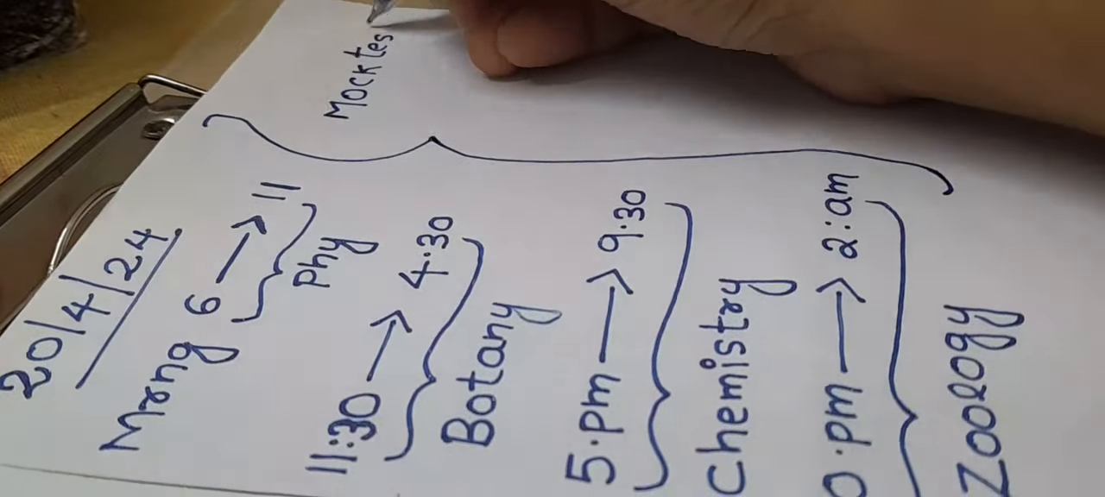
text(21/4/24)
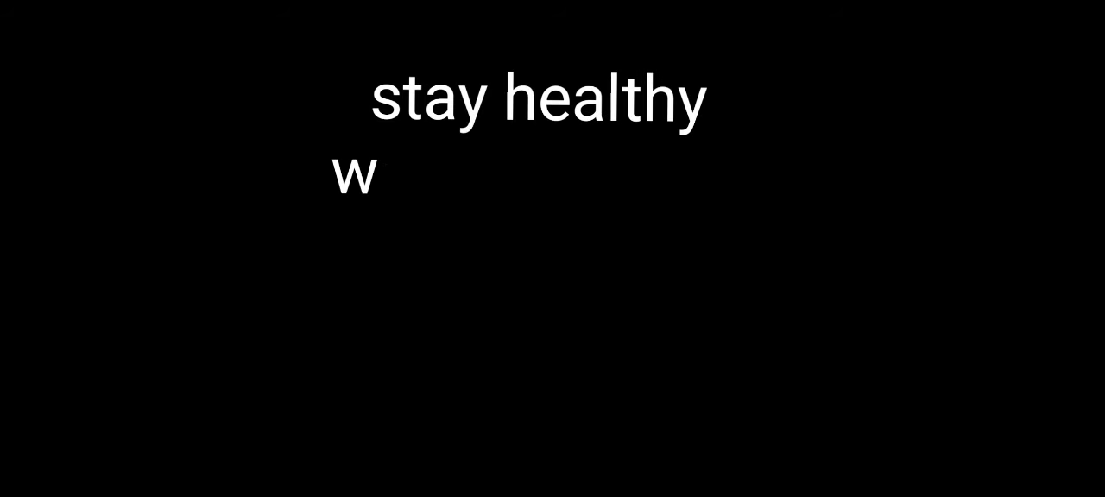
text(e can do it)
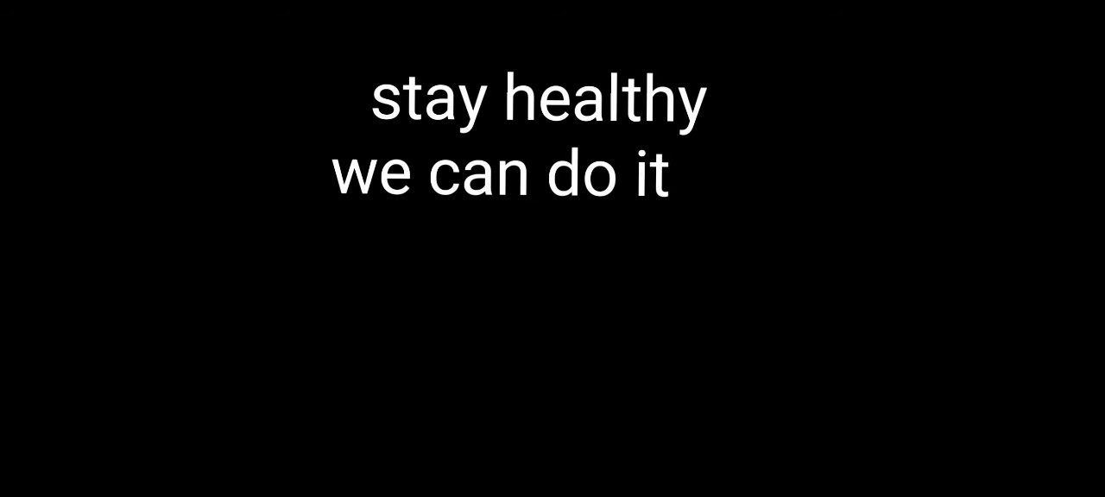